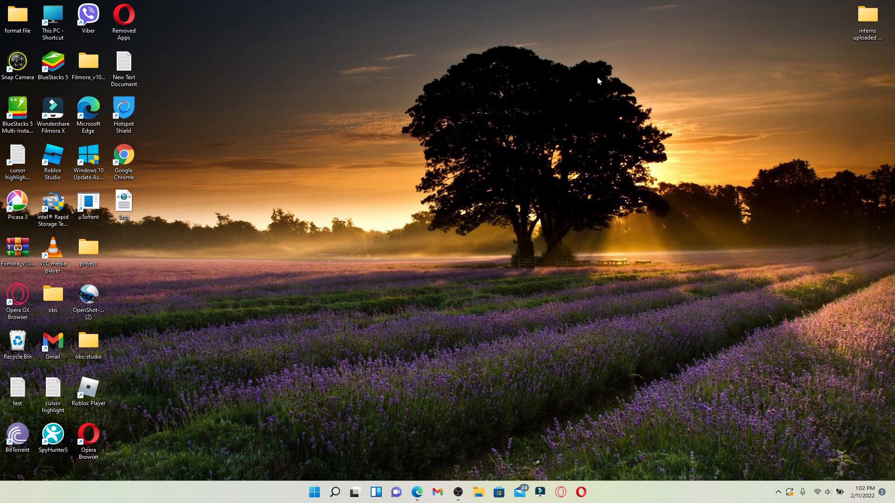
mouse_move(509, 216)
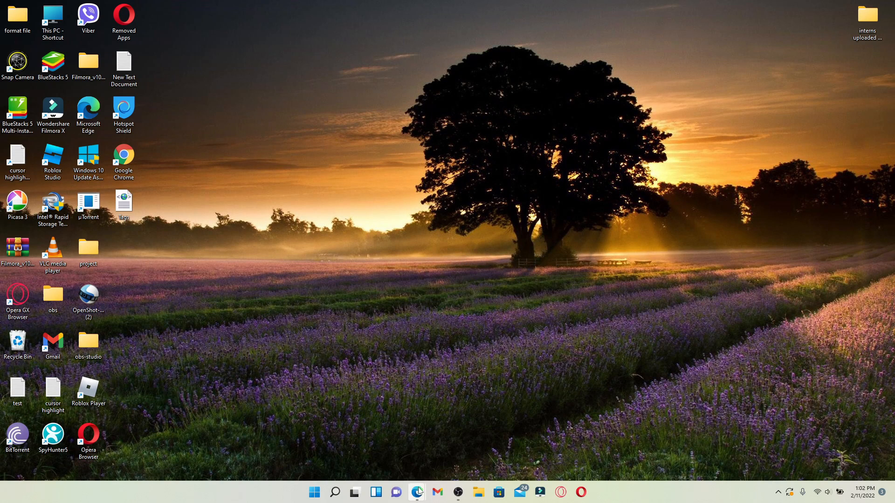
- Launch Microsoft Edge from the taskbar and load the Crypto.com homepage
left_click(417, 493)
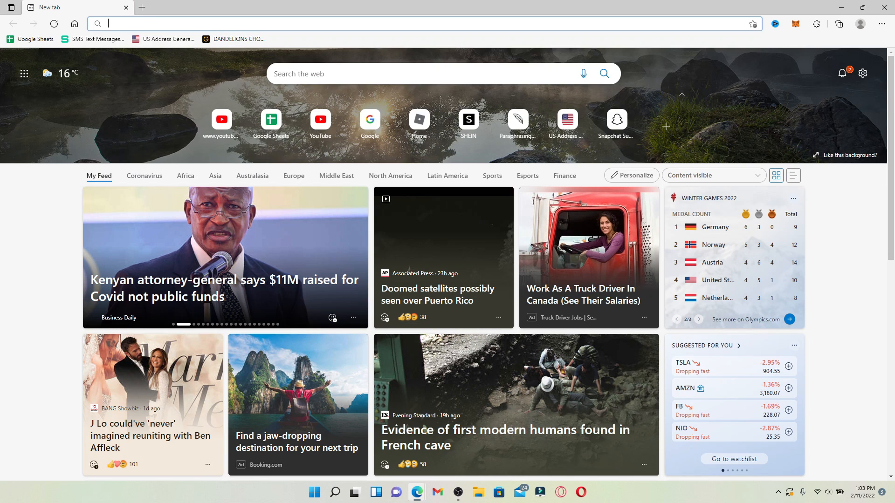
type("www.roblox.com")
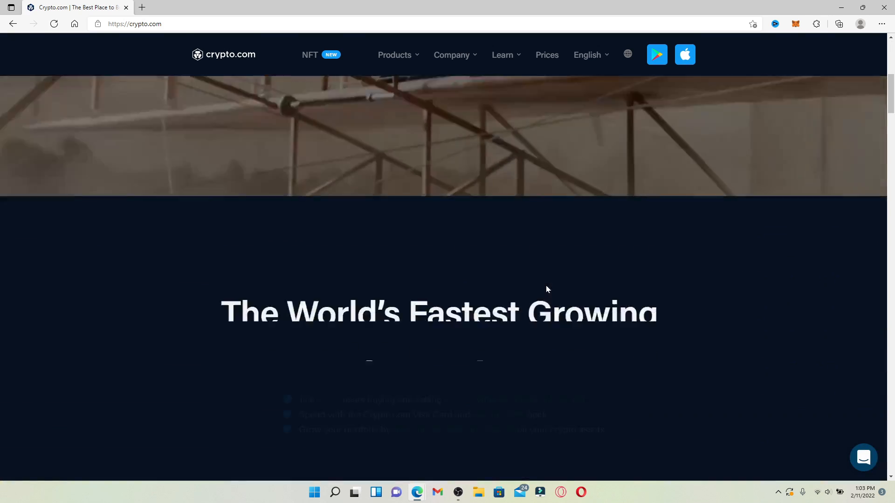
- Scroll to the homepage coin price list and open the Exchange via Go to Exchange
scroll("down", 3)
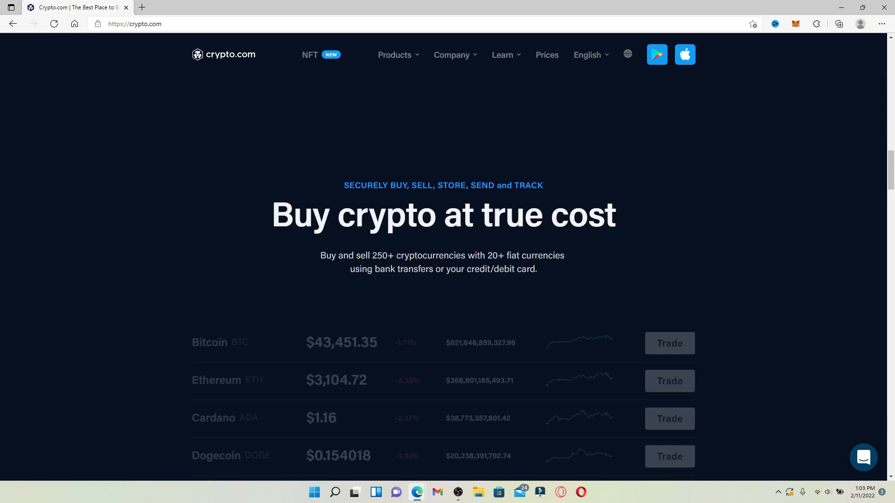
scroll("down", 3)
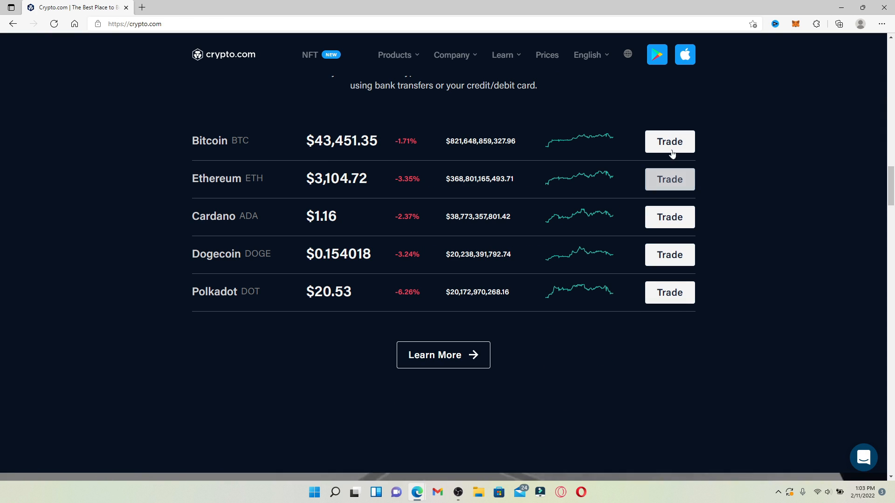
mouse_move(669, 217)
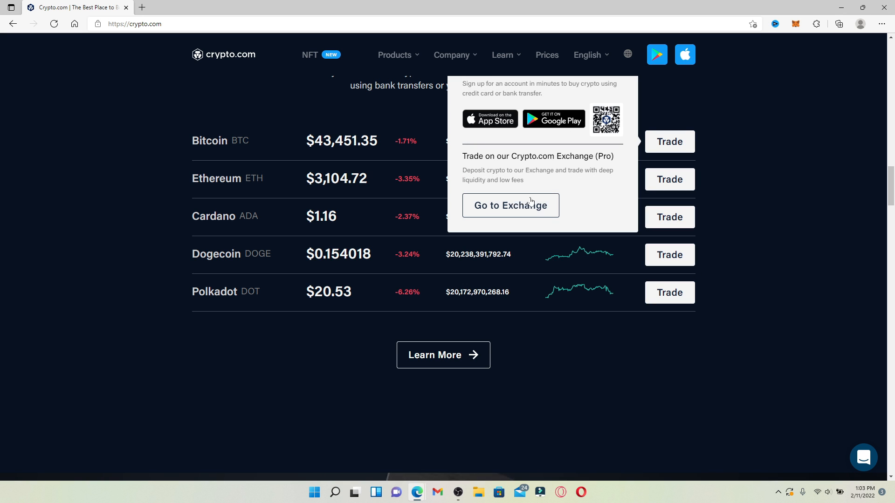
left_click(509, 206)
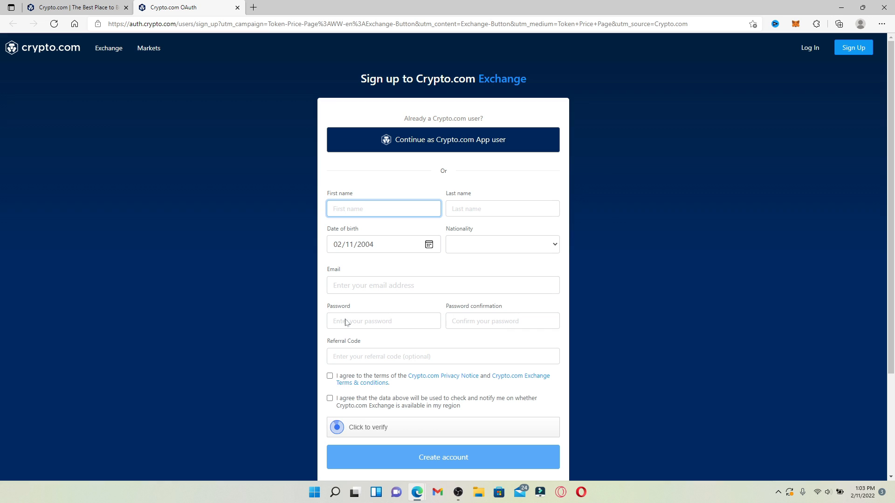
mouse_move(630, 224)
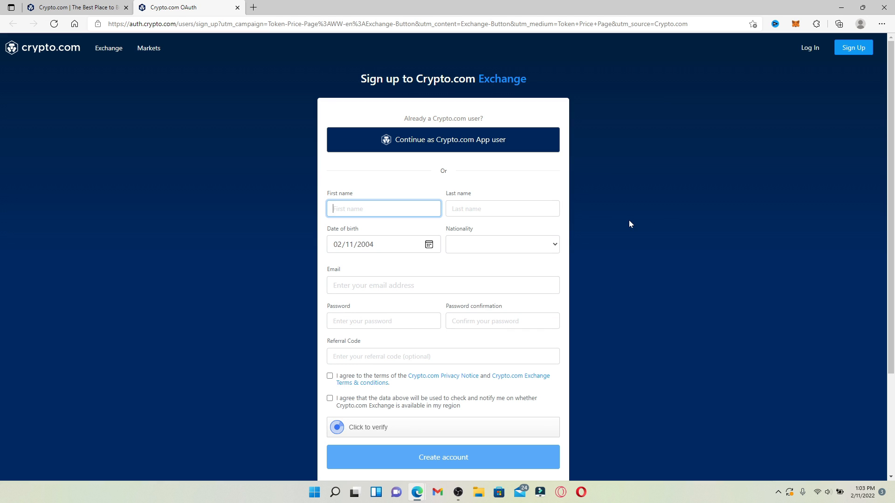
mouse_move(650, 291)
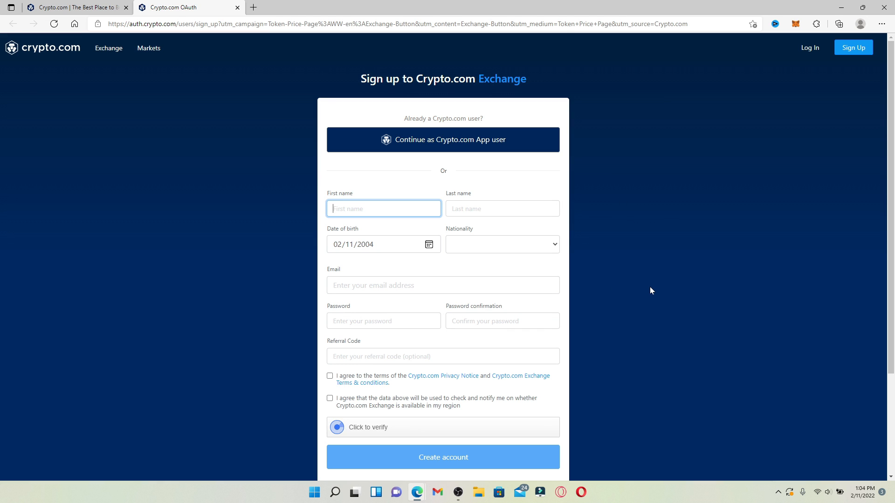
- Scroll the Exchange sign-up form, then switch to its Log In page
scroll("down", 3)
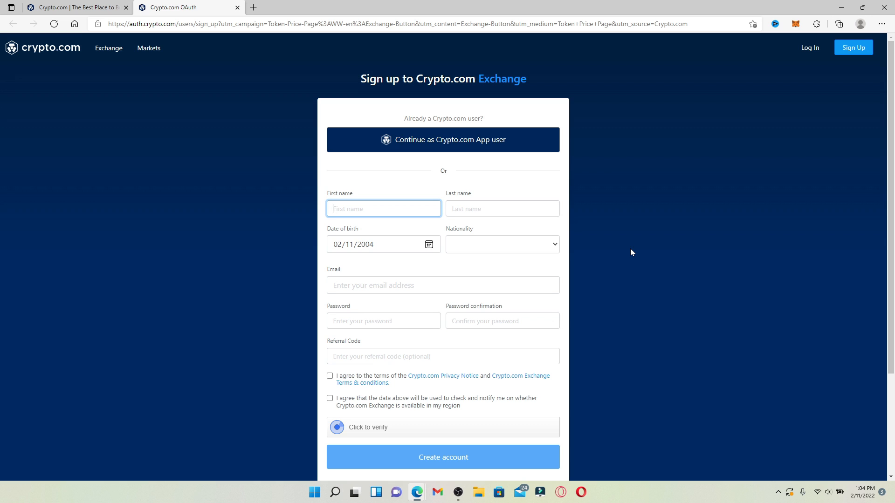
mouse_move(809, 48)
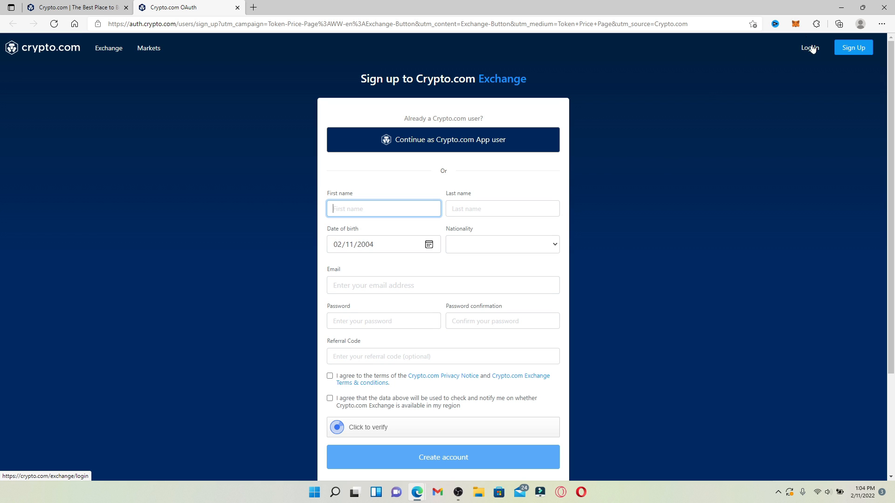
left_click(810, 47)
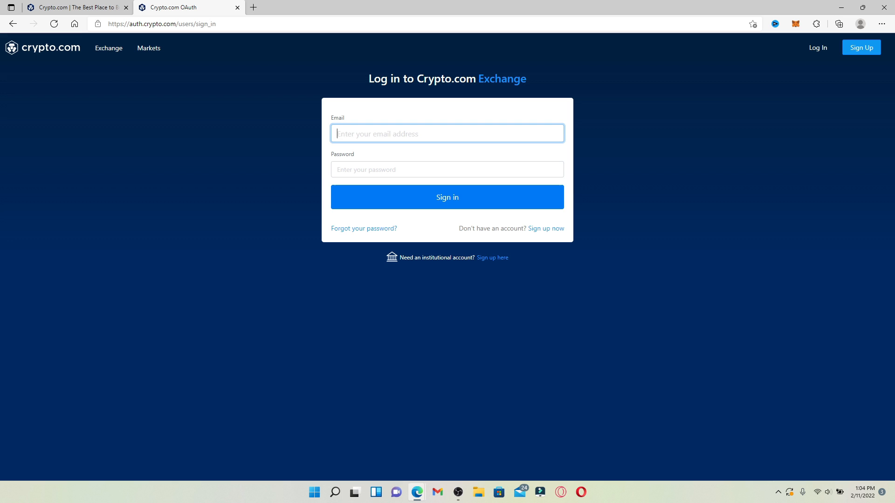
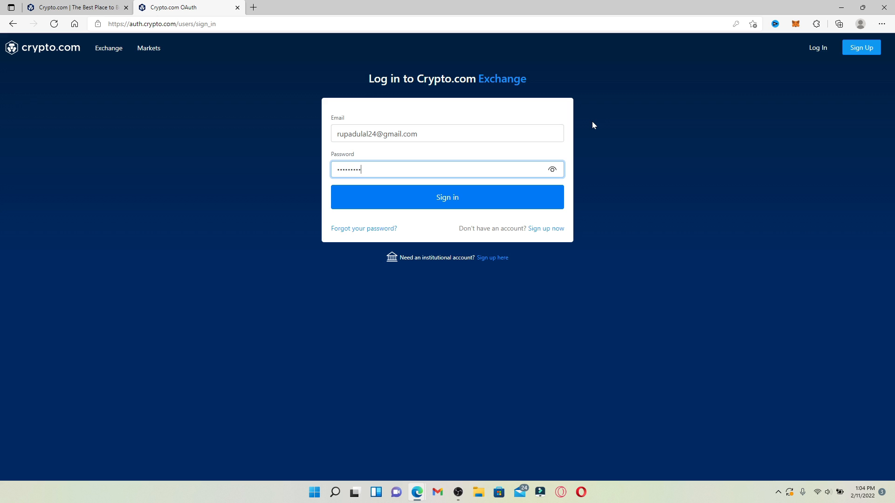
- Enter the email 'rup…' and a password into the Exchange login fields
type("•••")
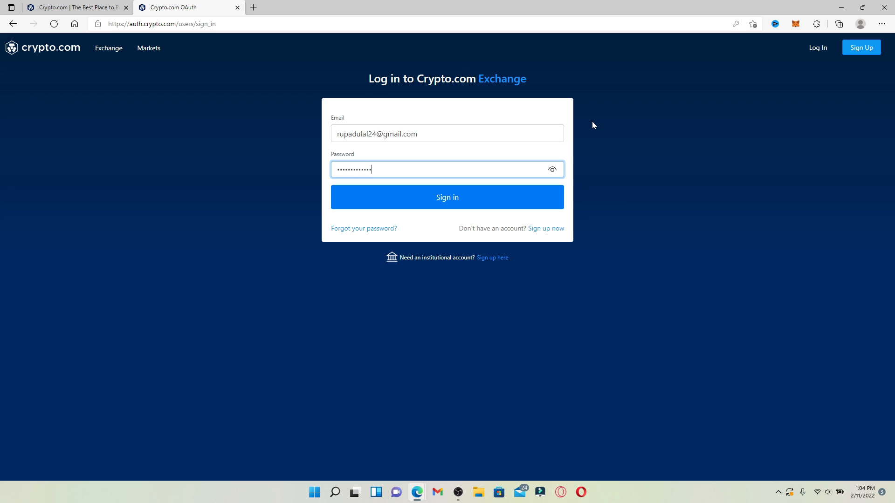